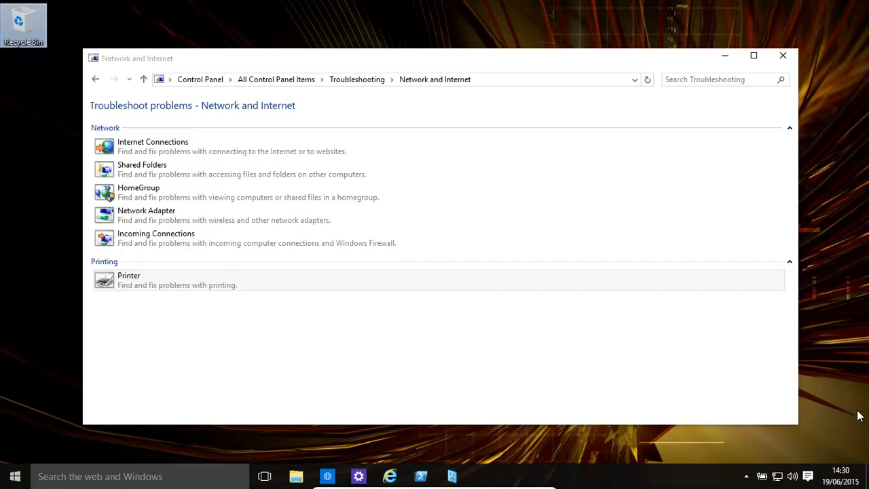
pyautogui.moveTo(439, 293)
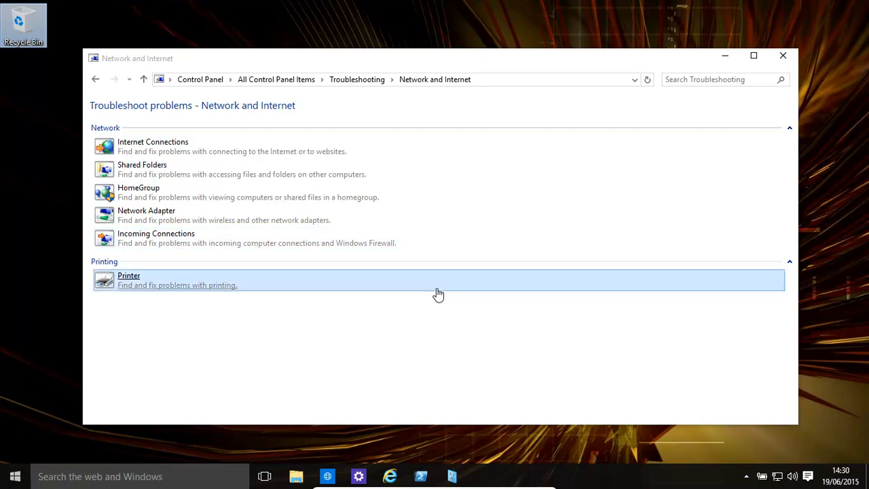
pyautogui.moveTo(573, 258)
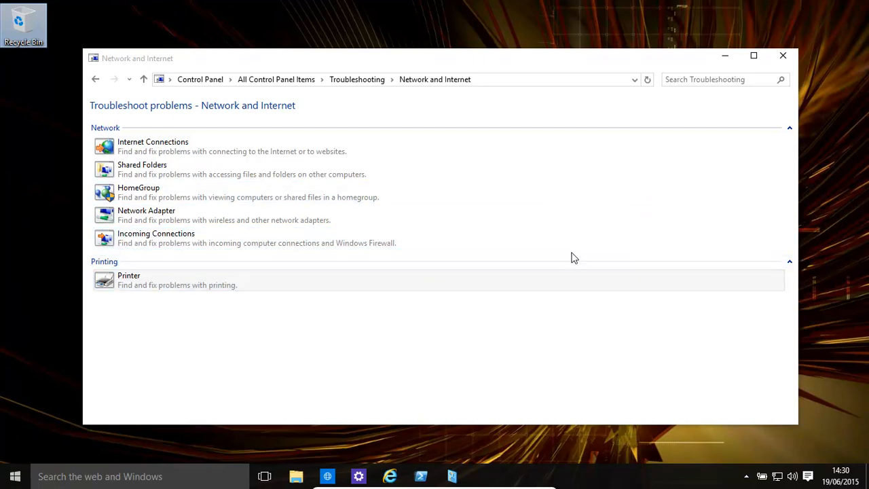
pyautogui.moveTo(554, 201)
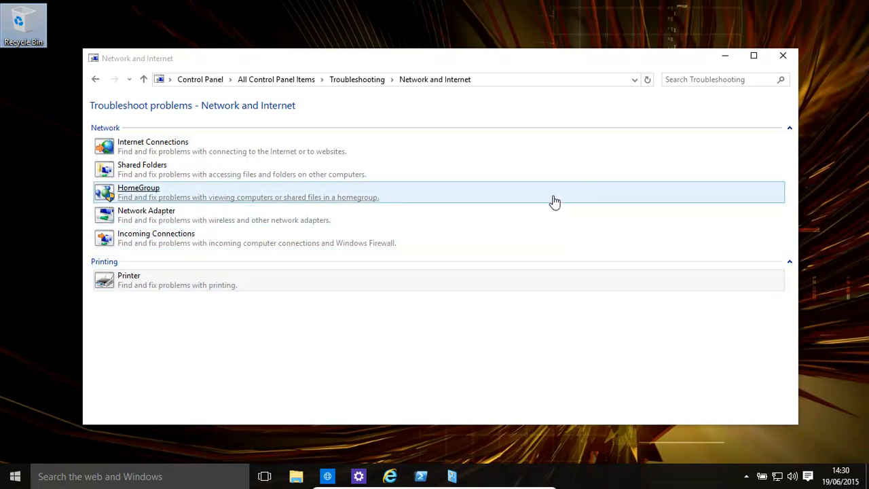
pyautogui.moveTo(13, 476)
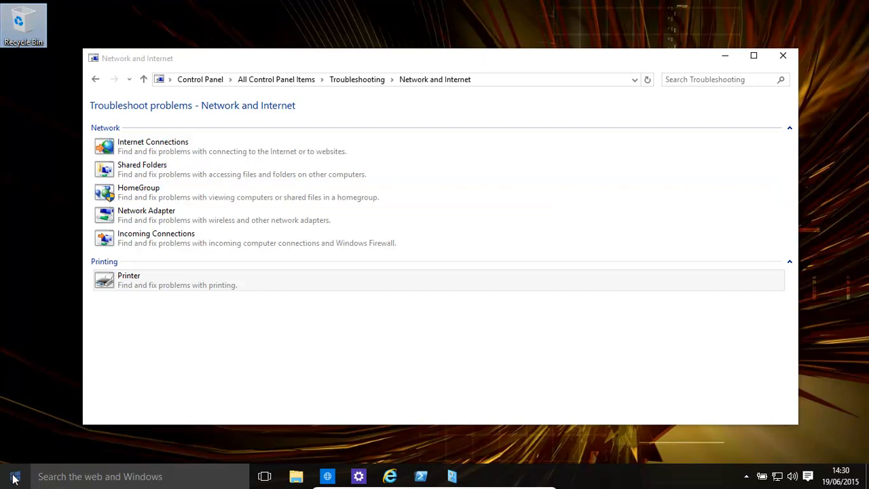
# - Search 'tro' from the launcher and return to the Troubleshoot computer problems overview
pyautogui.click(15, 475)
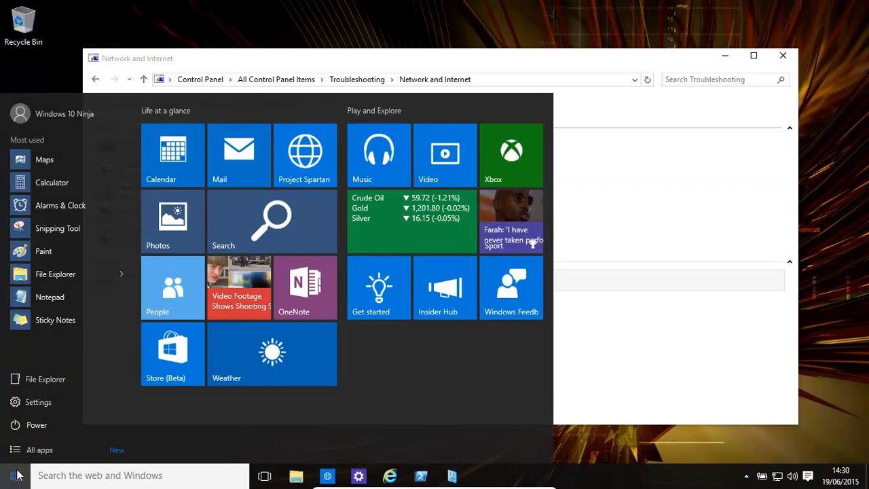
pyautogui.write('tro')
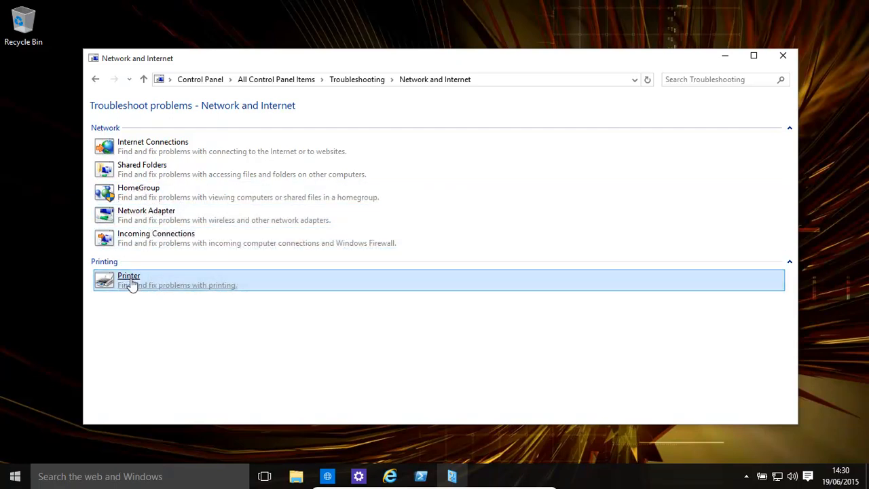
pyautogui.moveTo(160, 174)
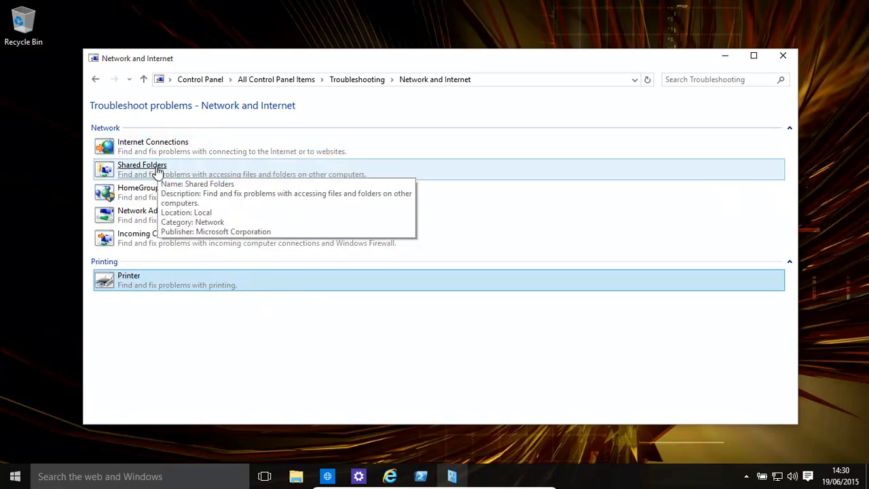
pyautogui.moveTo(270, 160)
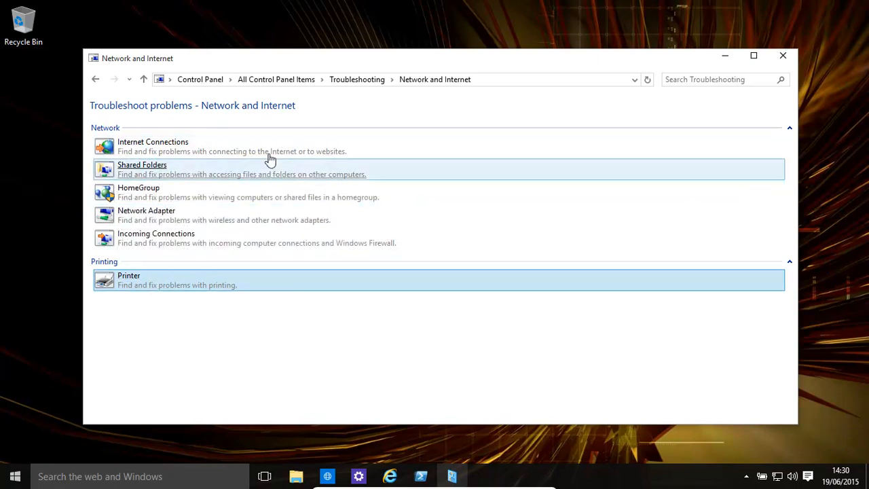
pyautogui.click(355, 79)
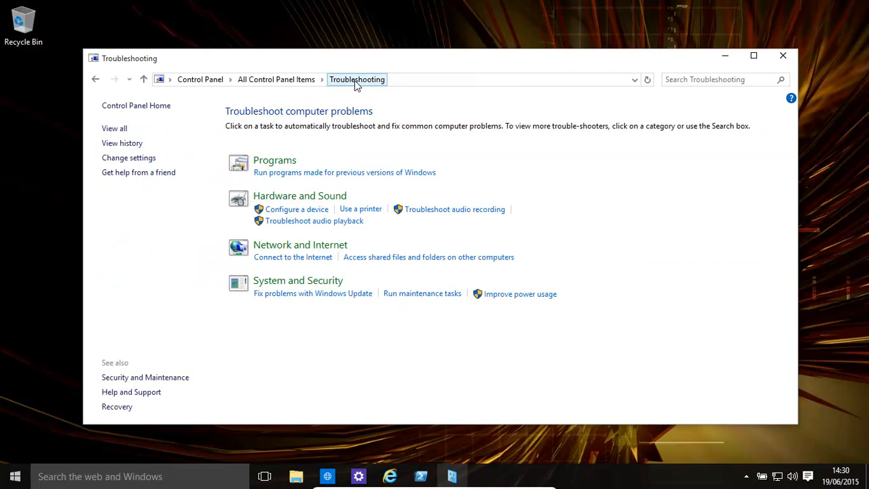
pyautogui.moveTo(362, 84)
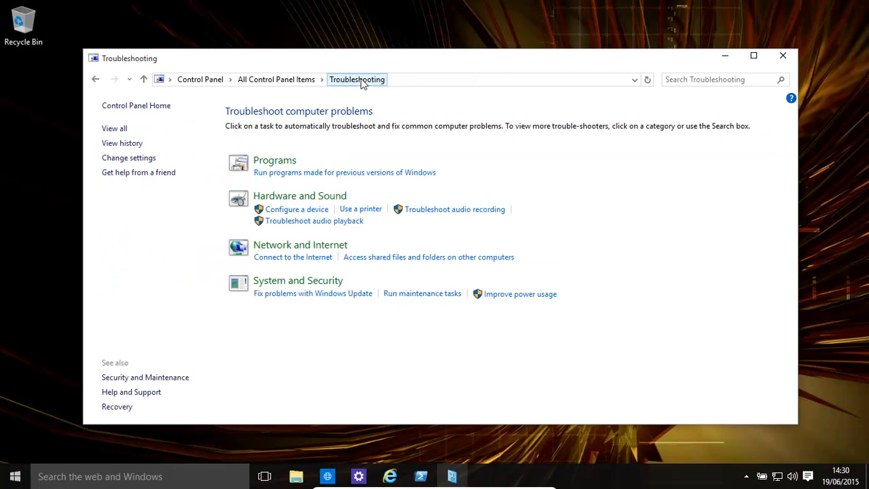
pyautogui.moveTo(442, 213)
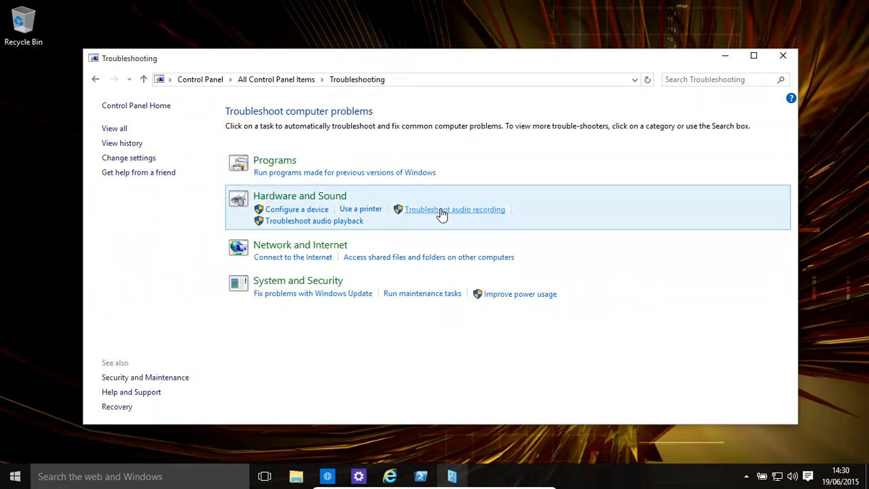
pyautogui.moveTo(304, 233)
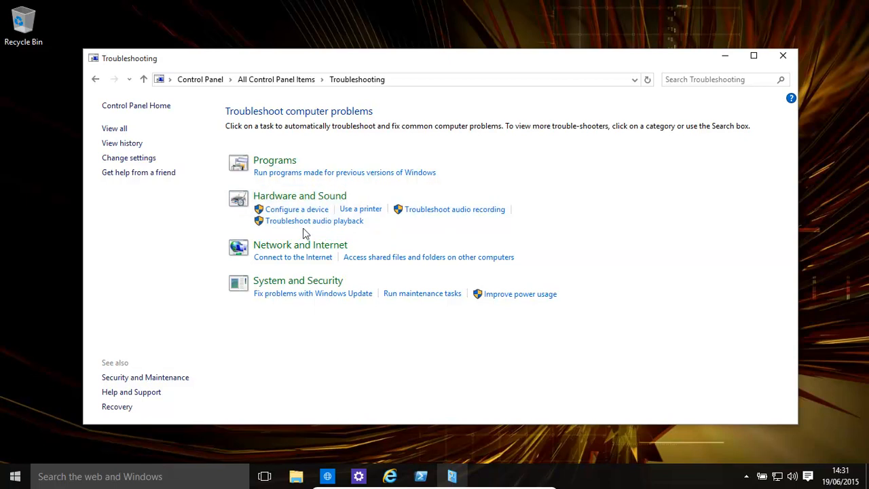
pyautogui.moveTo(283, 170)
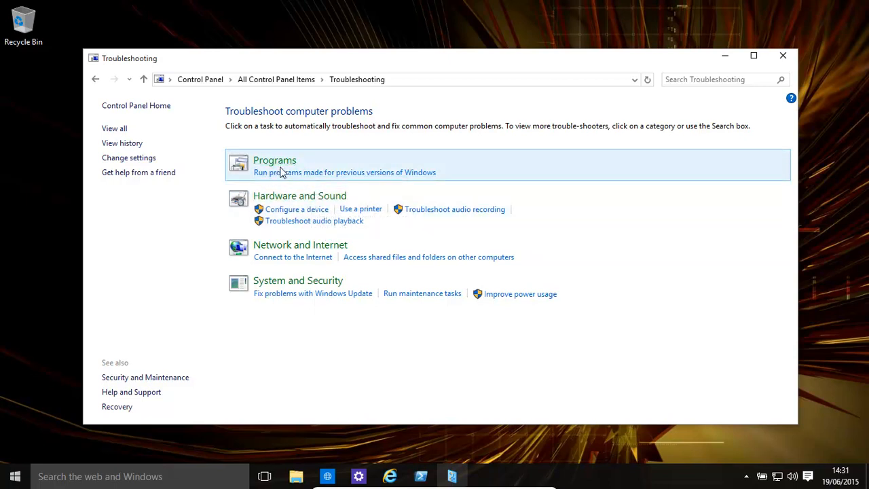
pyautogui.moveTo(303, 271)
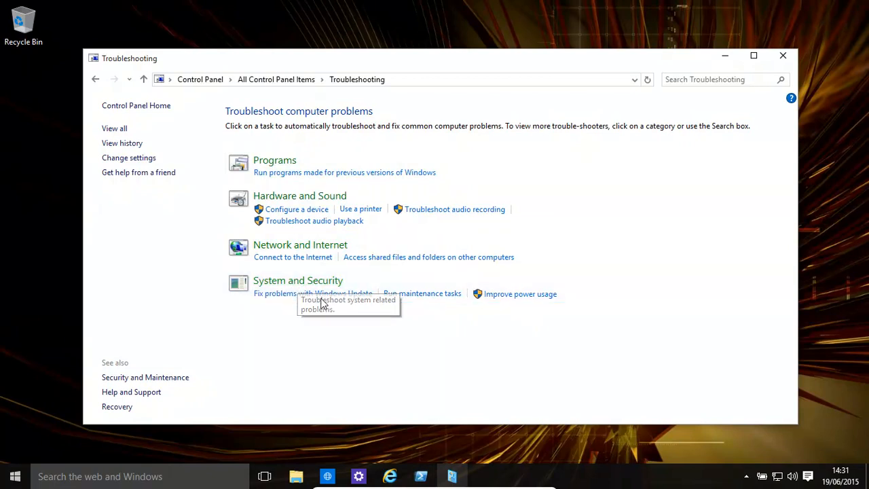
pyautogui.moveTo(309, 310)
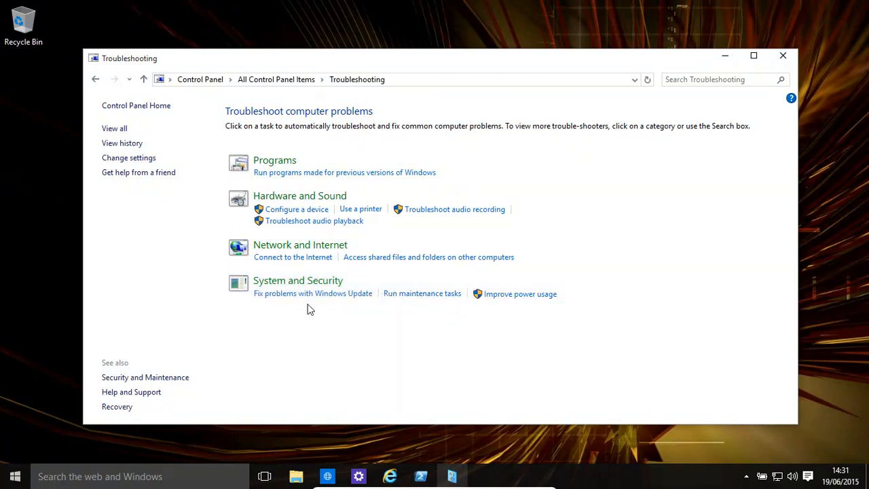
pyautogui.moveTo(416, 302)
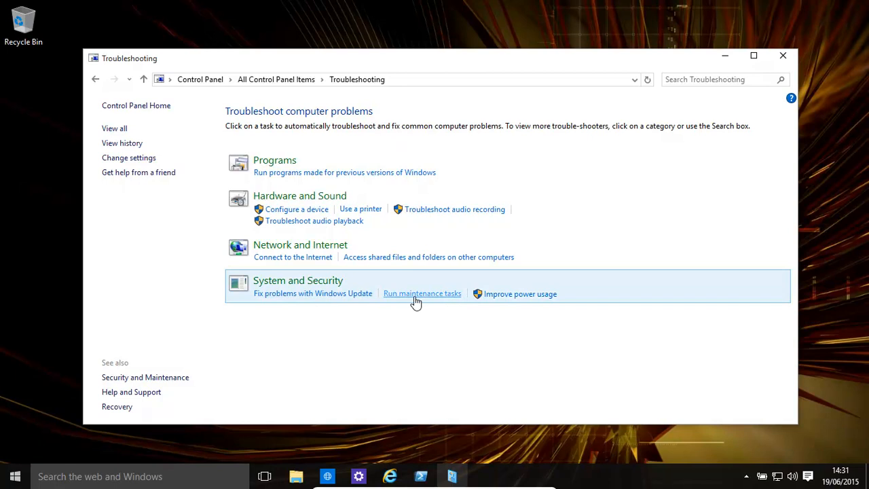
pyautogui.moveTo(395, 304)
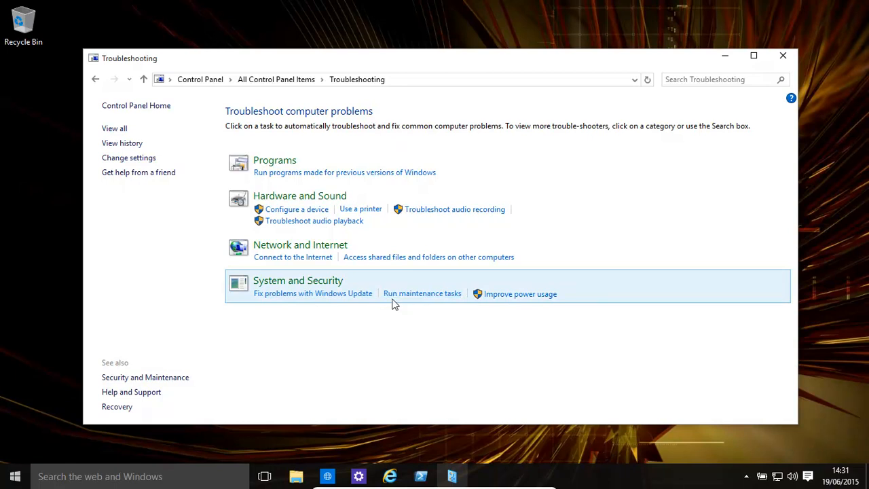
pyautogui.moveTo(286, 148)
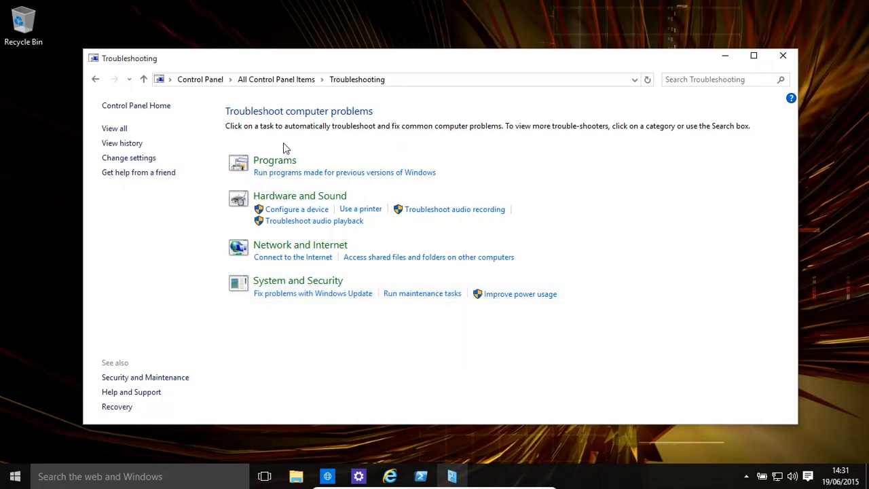
pyautogui.moveTo(274, 166)
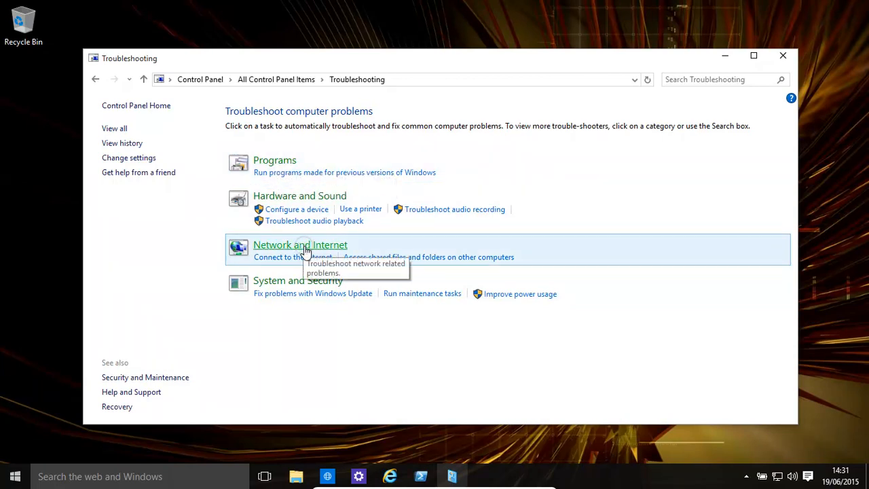
# - Run the HomeGroup troubleshooter under Network and Internet, checking network problems first
pyautogui.click(301, 245)
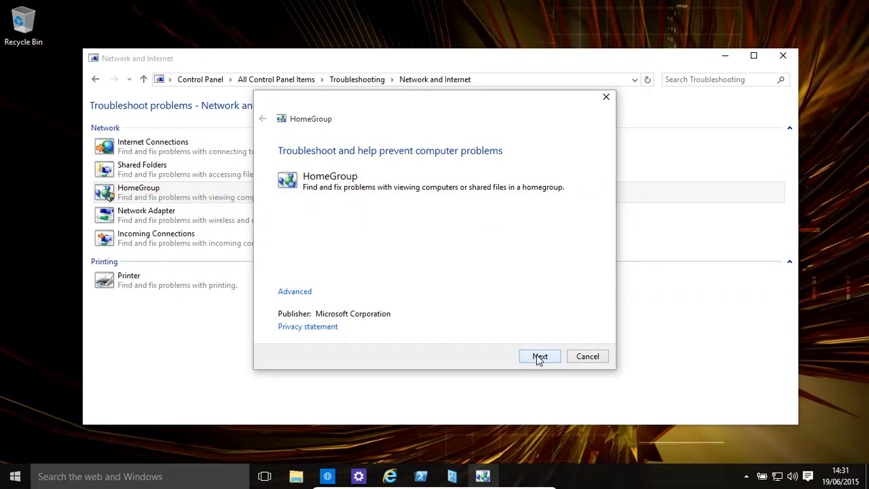
pyautogui.click(540, 356)
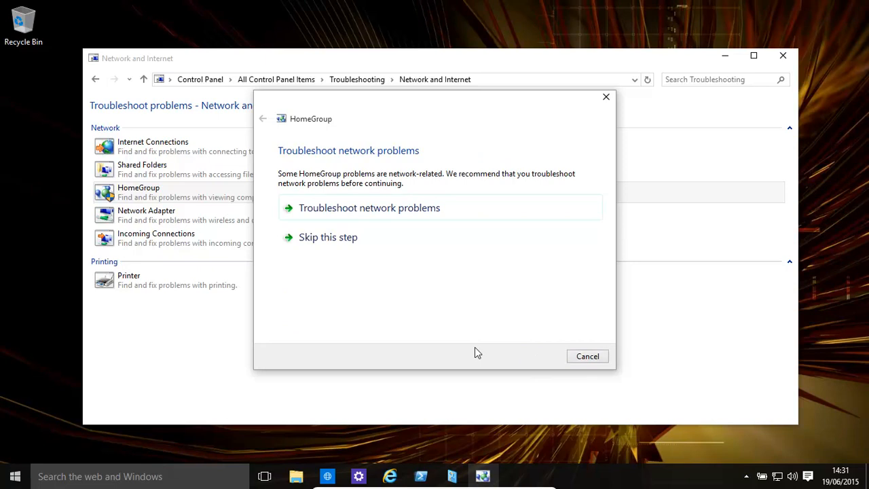
pyautogui.click(369, 207)
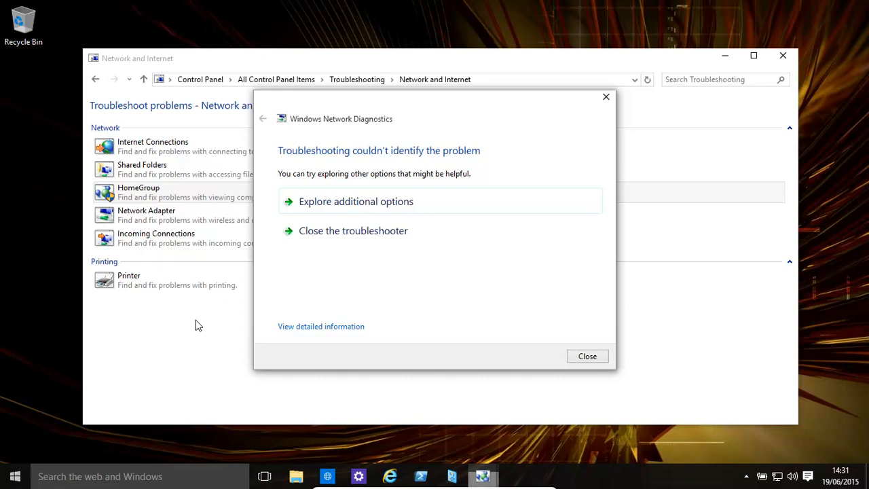
pyautogui.moveTo(413, 331)
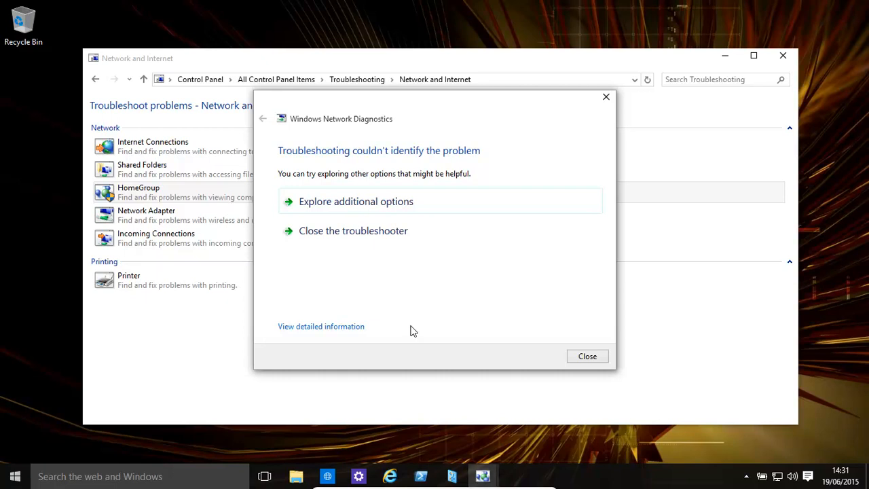
pyautogui.moveTo(399, 320)
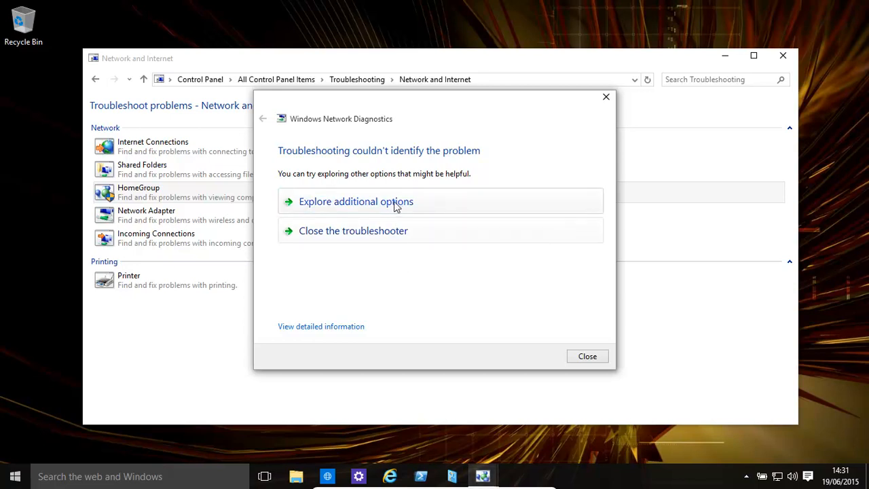
pyautogui.moveTo(378, 225)
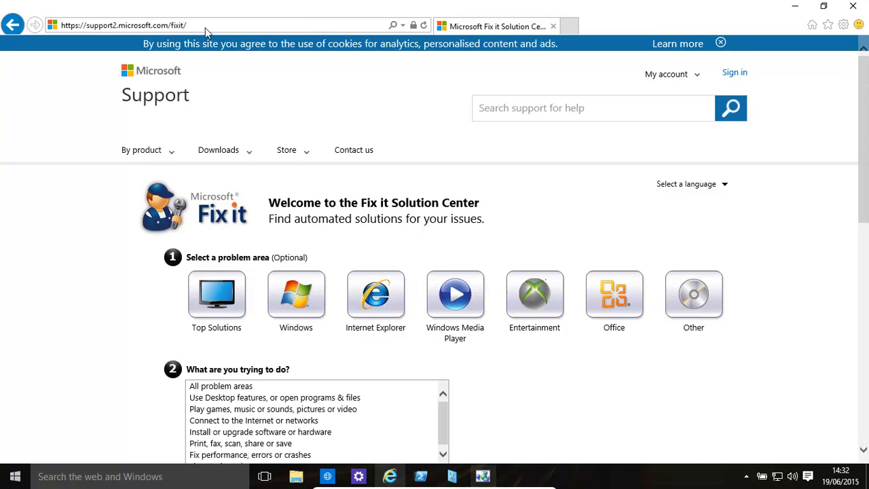
pyautogui.moveTo(182, 33)
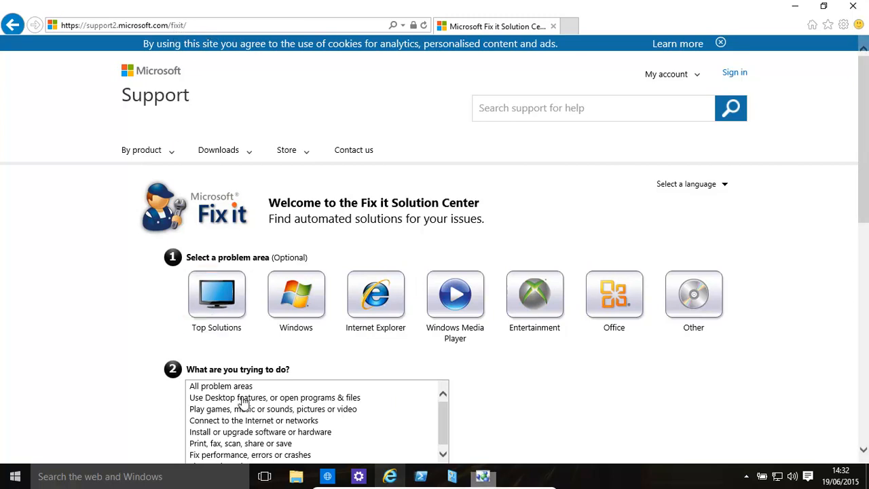
pyautogui.moveTo(247, 420)
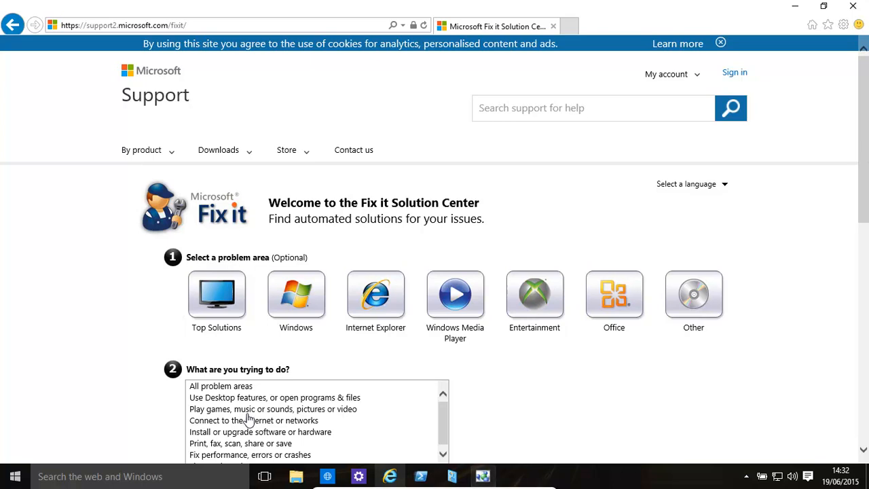
pyautogui.moveTo(264, 413)
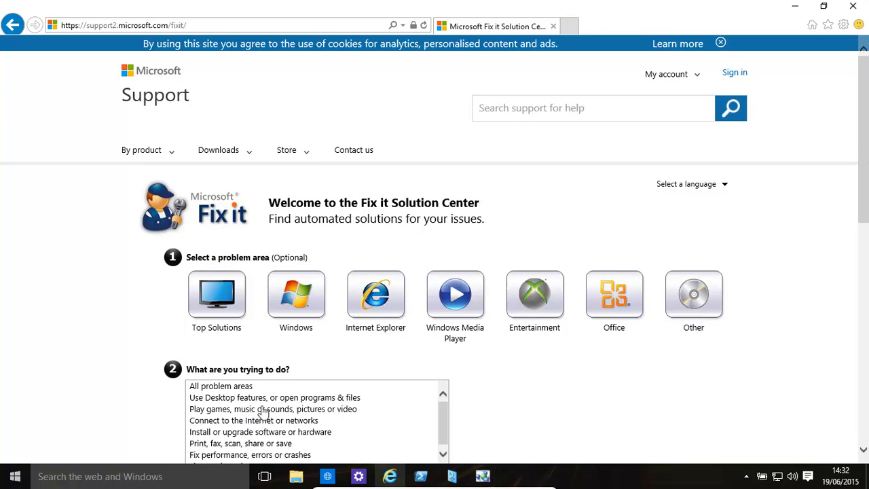
pyautogui.moveTo(455, 294)
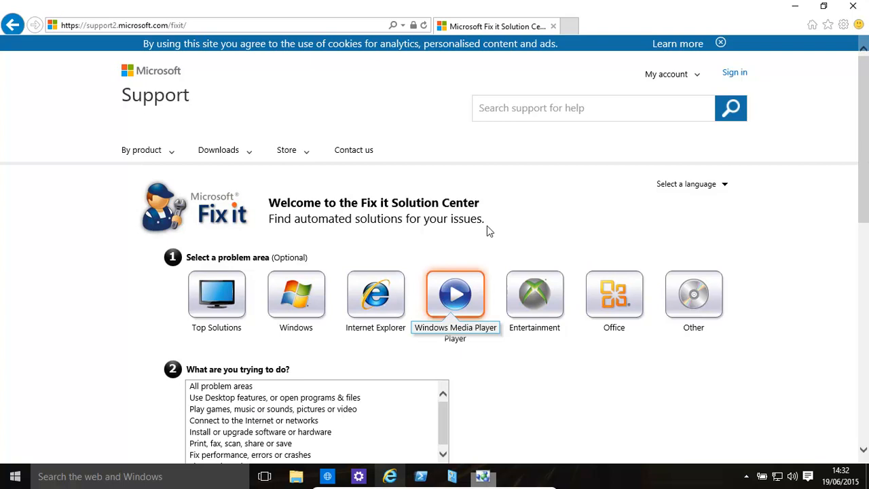
pyautogui.moveTo(500, 402)
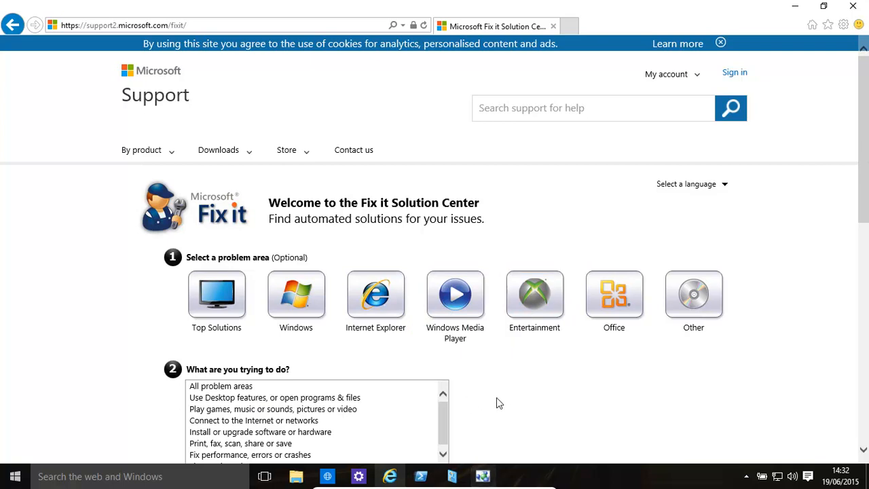